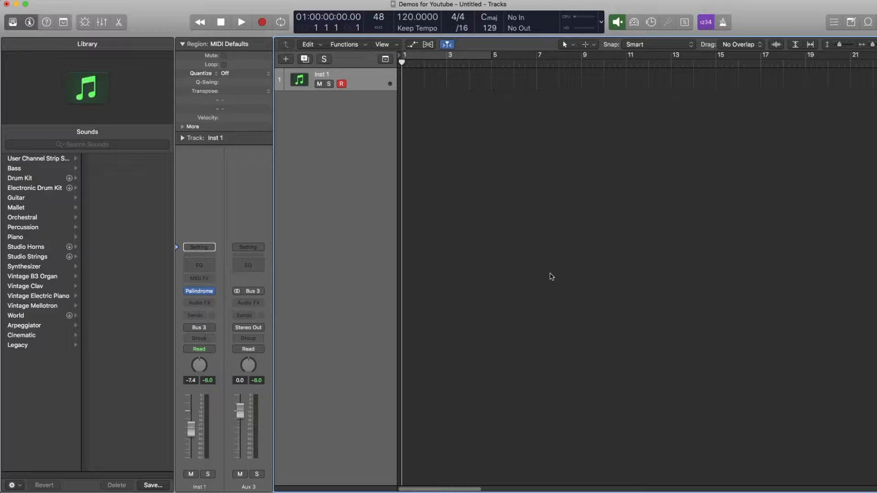
pyautogui.moveTo(318, 348)
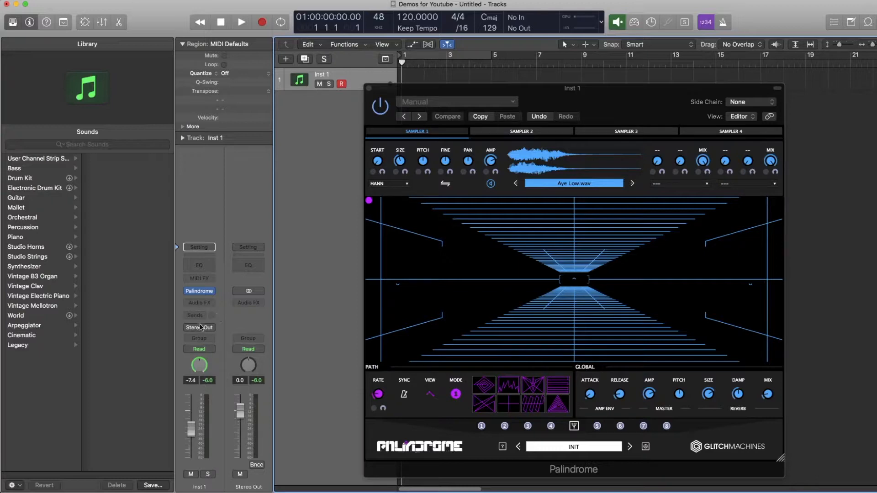
# Step: Route Inst 1's output to Bus 4 and open the New Track dialog
pyautogui.click(197, 327)
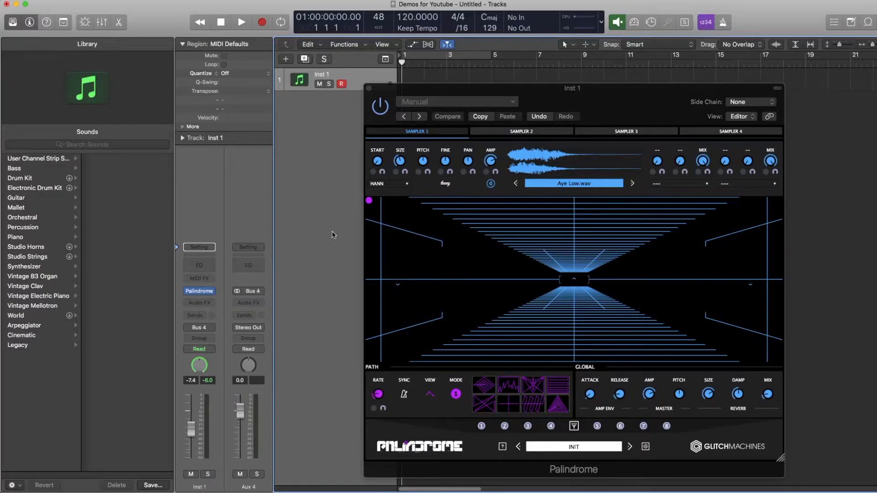
pyautogui.click(285, 59)
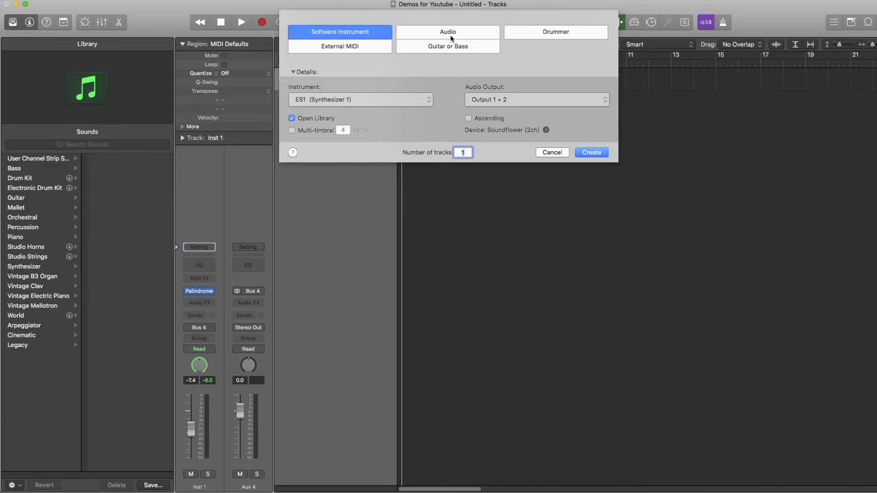
# Step: Make the new track an Audio track with its input set to Bus 4 (Aux 4)
pyautogui.click(447, 32)
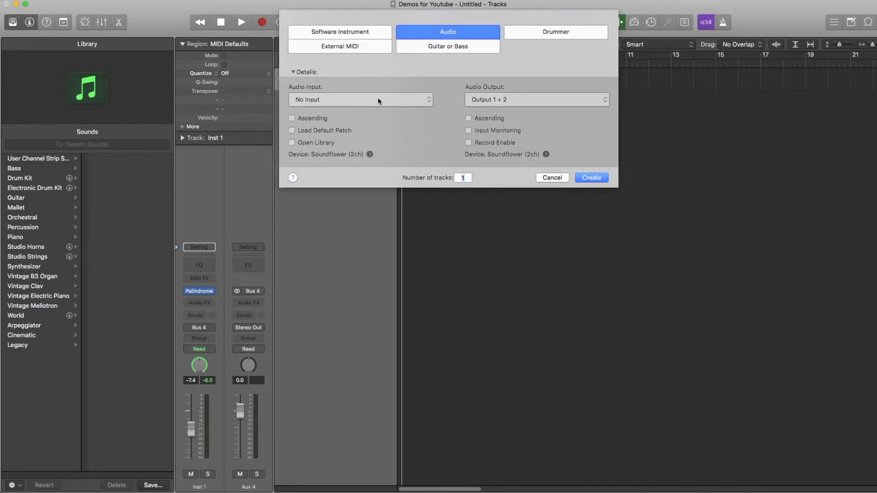
pyautogui.click(359, 99)
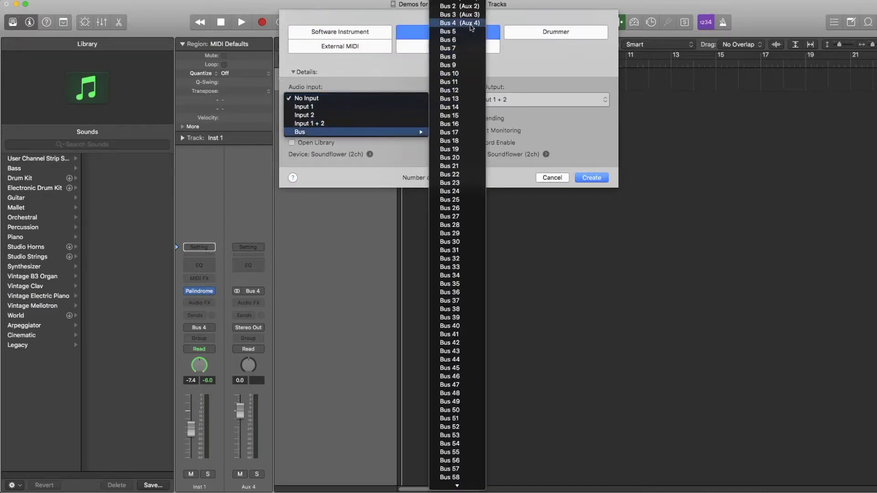
pyautogui.click(550, 177)
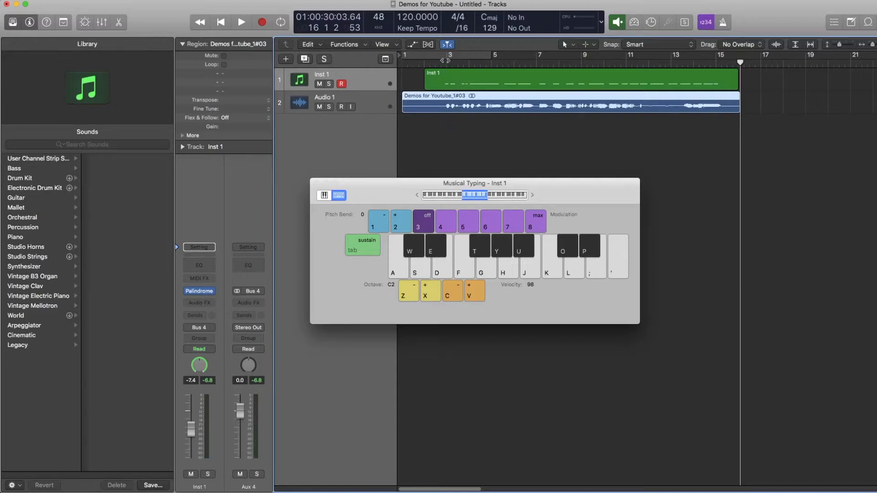
# Step: Play back the recorded Palindrome take from the start
pyautogui.click(241, 23)
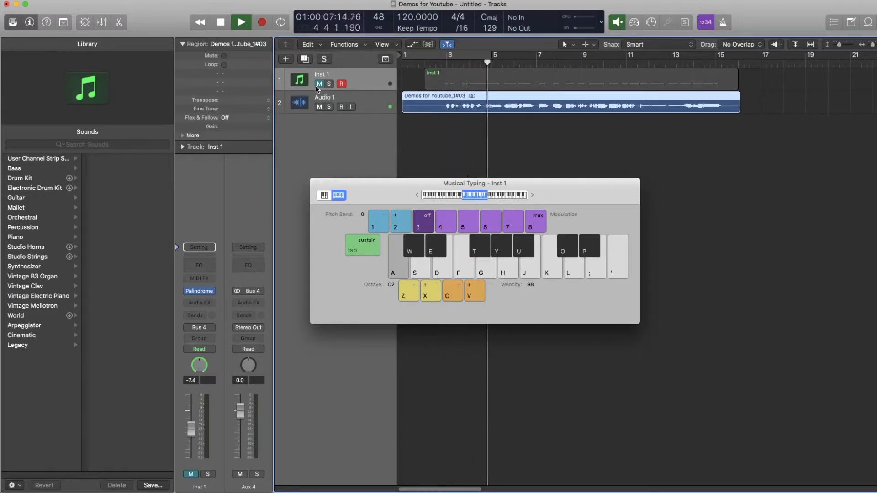
# Step: Mute the original Inst 1 track during playback
pyautogui.click(241, 22)
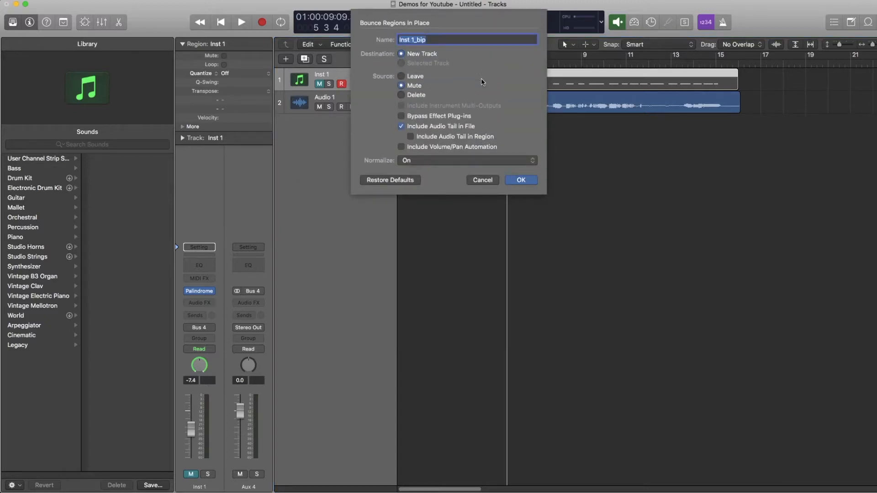
pyautogui.click(520, 179)
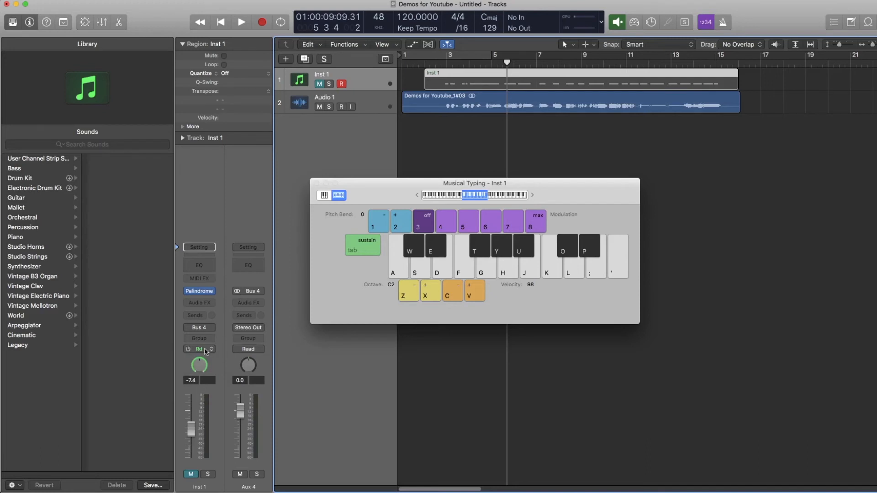
# Step: Show the Read, Touch, Latch and Write automation modes on Inst 1's channel strip
pyautogui.click(199, 349)
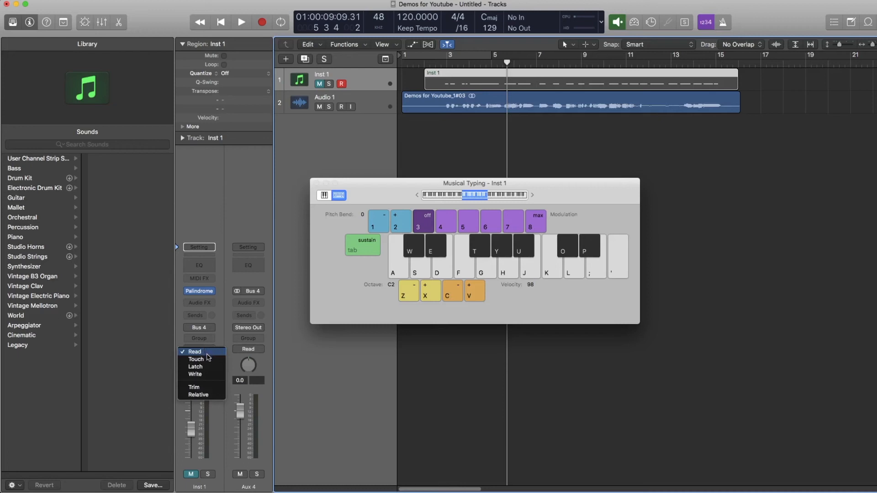
pyautogui.moveTo(209, 368)
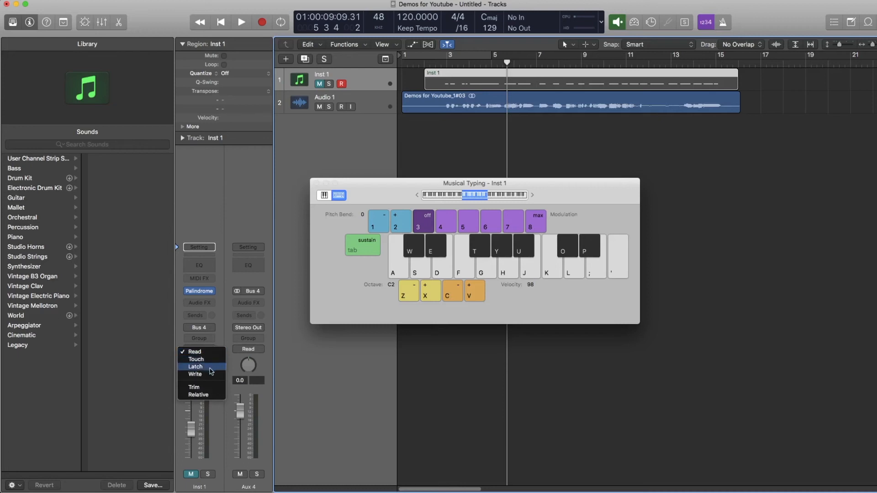